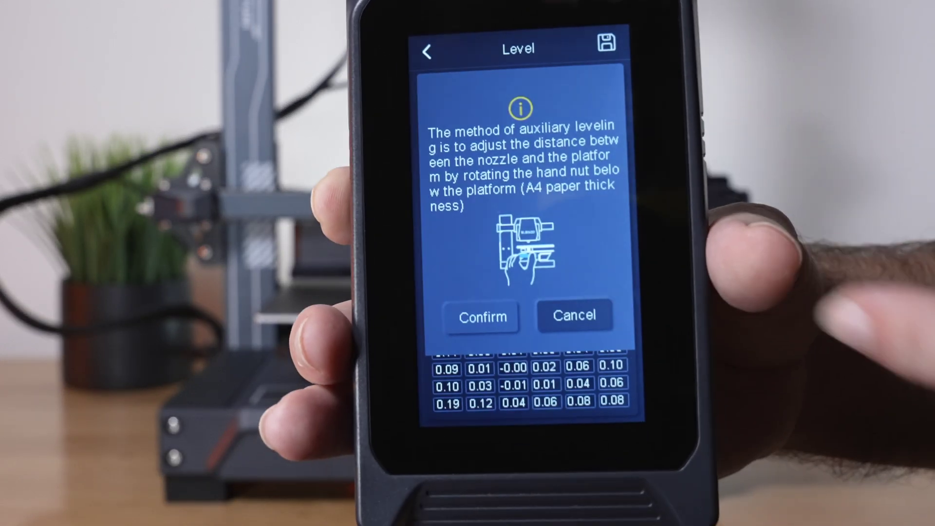
Confirm the Auxiliary levelling prompt to start paper-based manual bed levelling
left_click(482, 316)
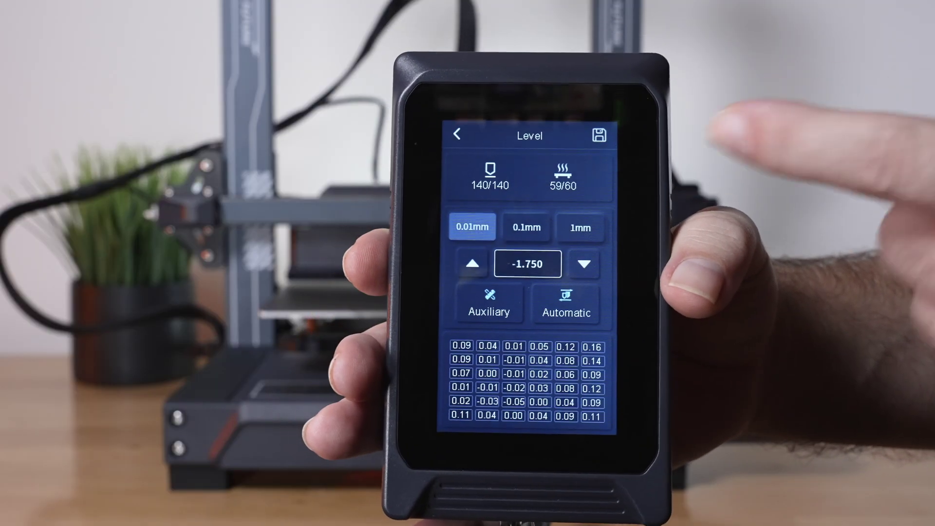
Save the Z-offset and auto-level measurements, bringing up the save-and-restart prompt
left_click(599, 137)
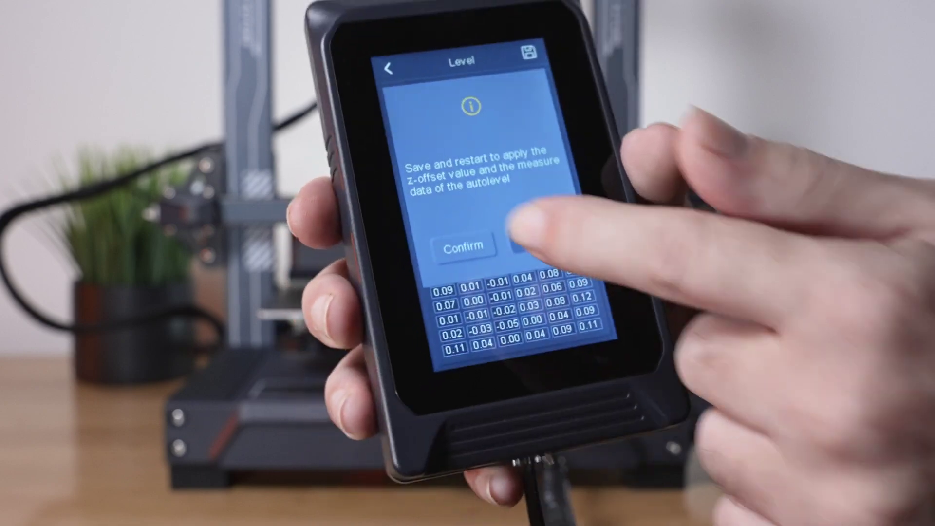